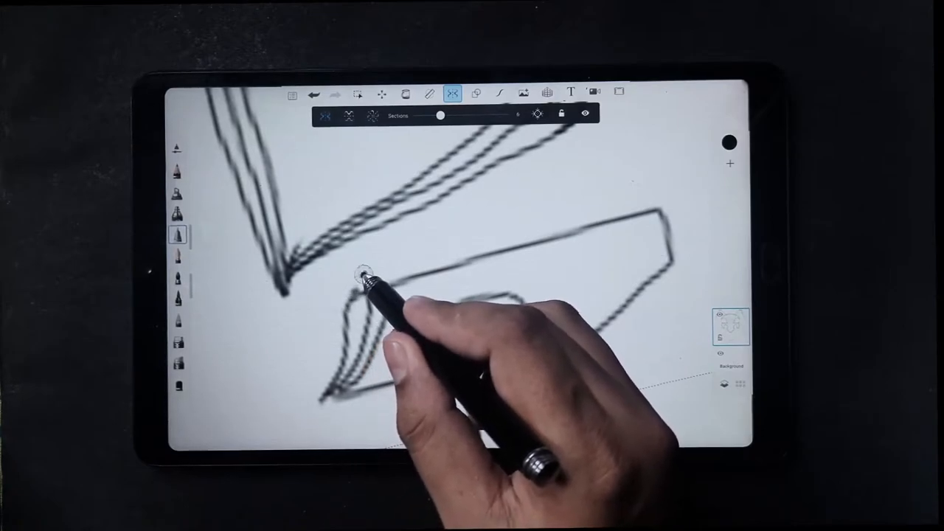
- Draw a mirrored stroke of the M emblem, then start transforming the top layer's artwork
left_click_drag(369, 280, 516, 310)
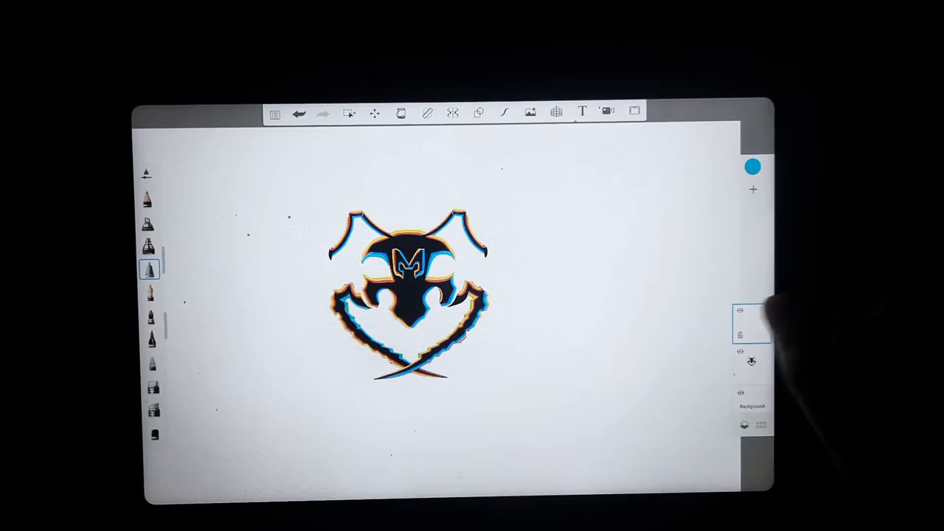
left_click(751, 325)
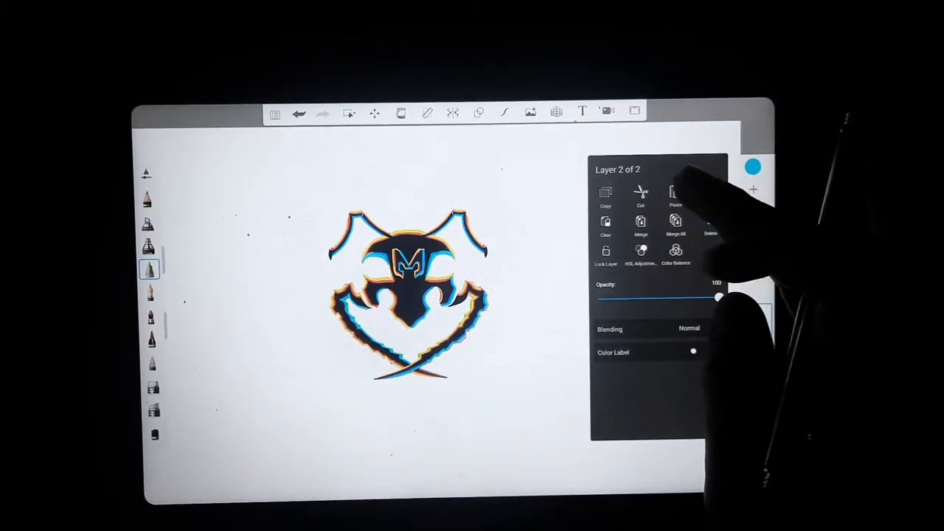
left_click(374, 113)
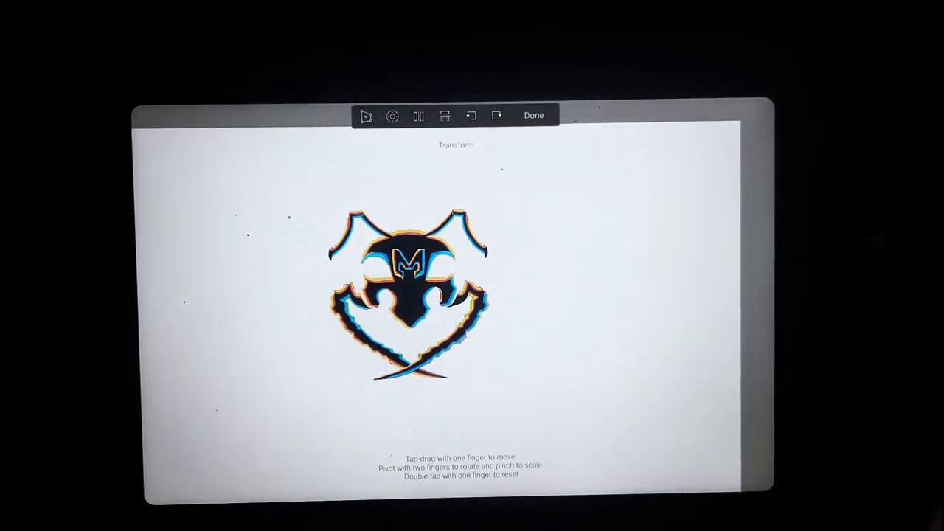